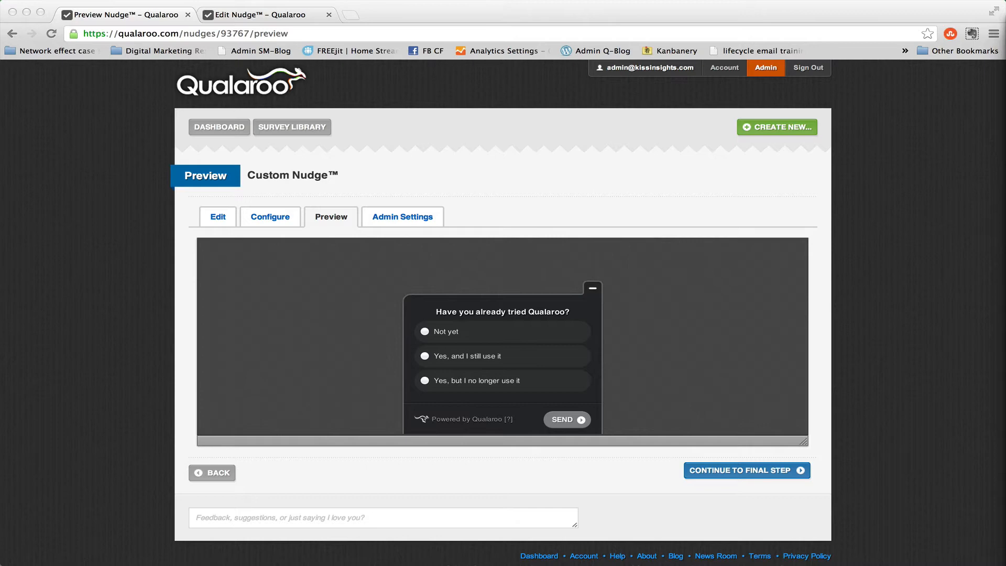
mouse_move(458, 346)
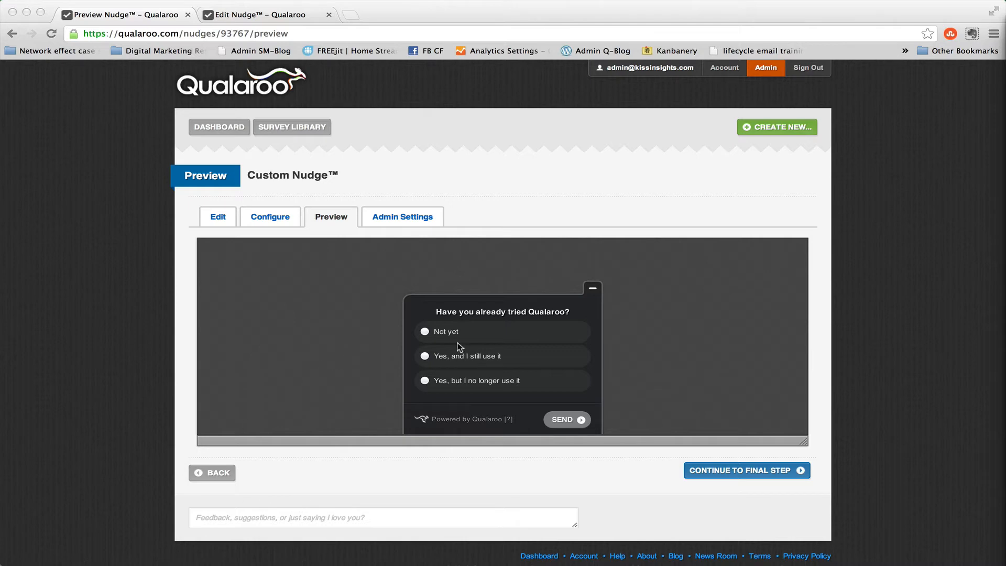
Answer 'Not yet' in the preview and submit to reach the 'Why haven't you tried it?' follow-up.
left_click(424, 332)
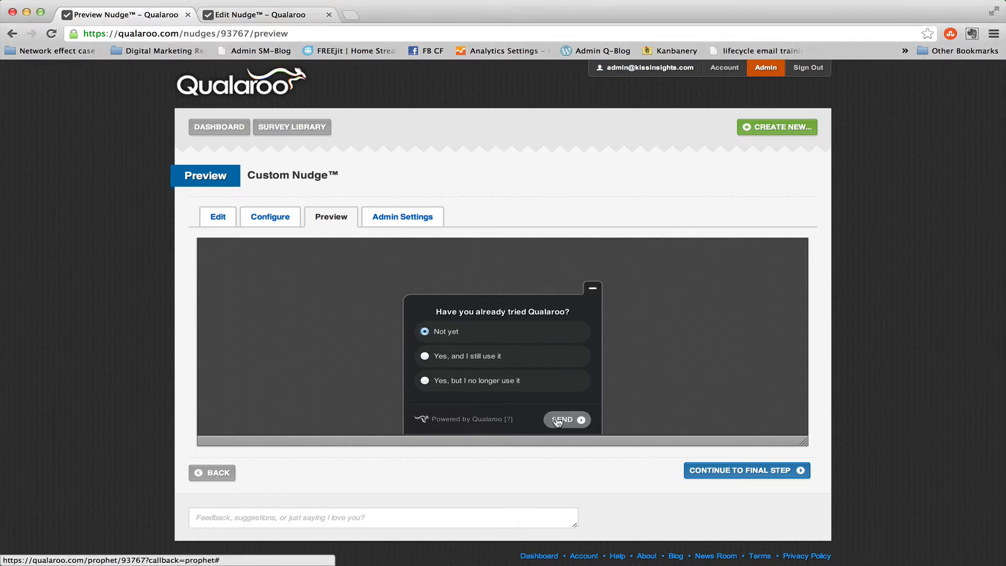
left_click(567, 419)
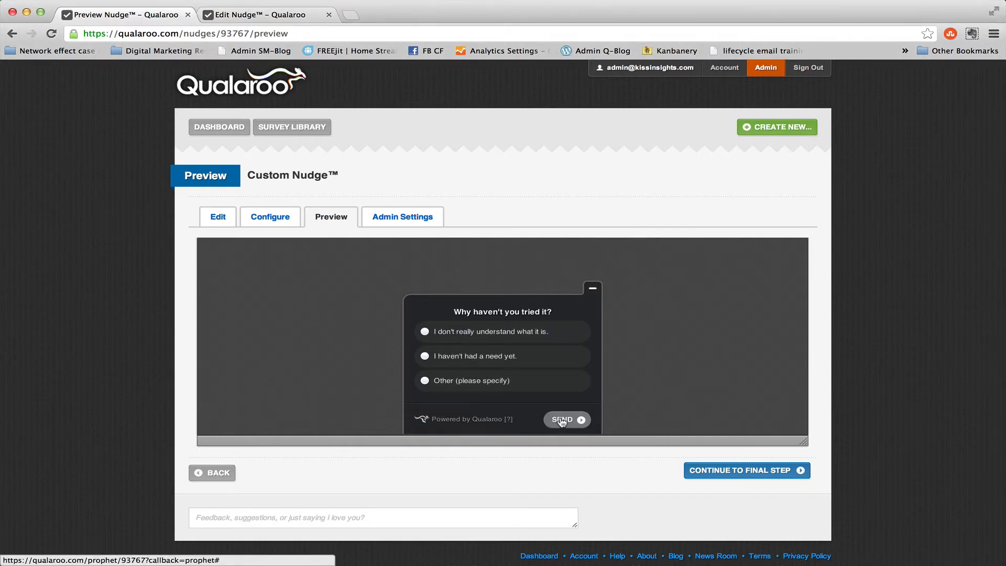
mouse_move(424, 324)
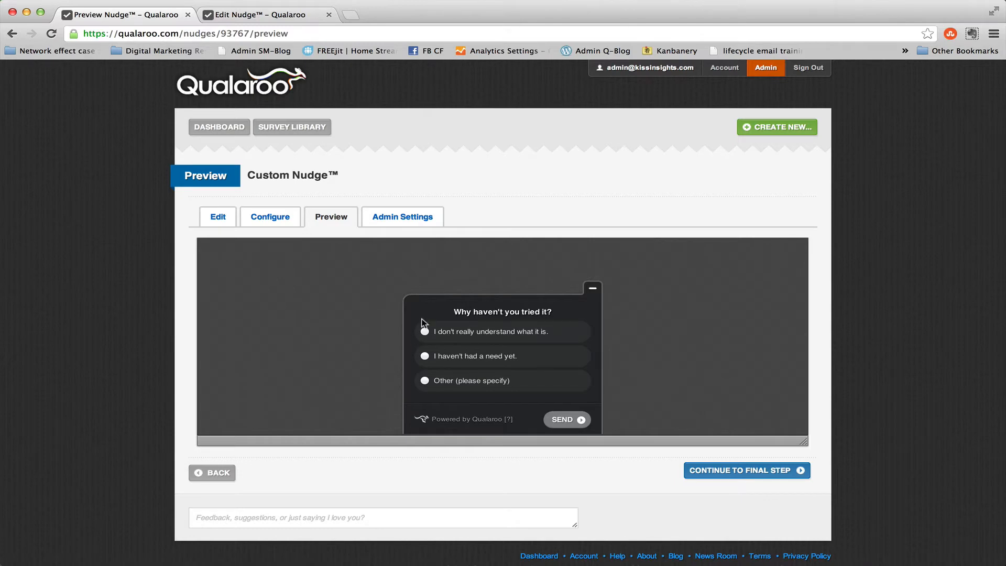
left_click(424, 332)
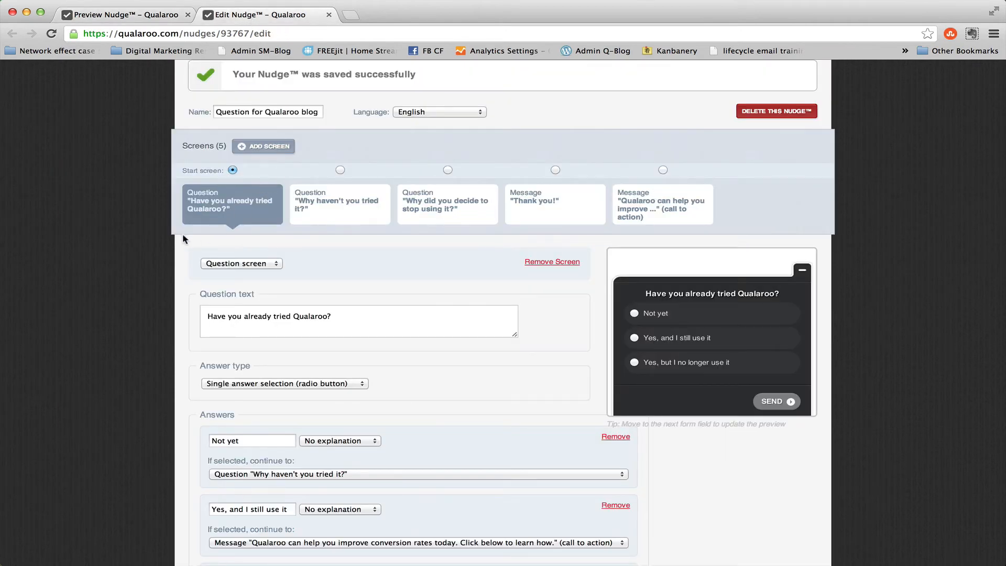
Review the first question's 'If selected, continue to' branching, then select the second question screen.
scroll("down", 3)
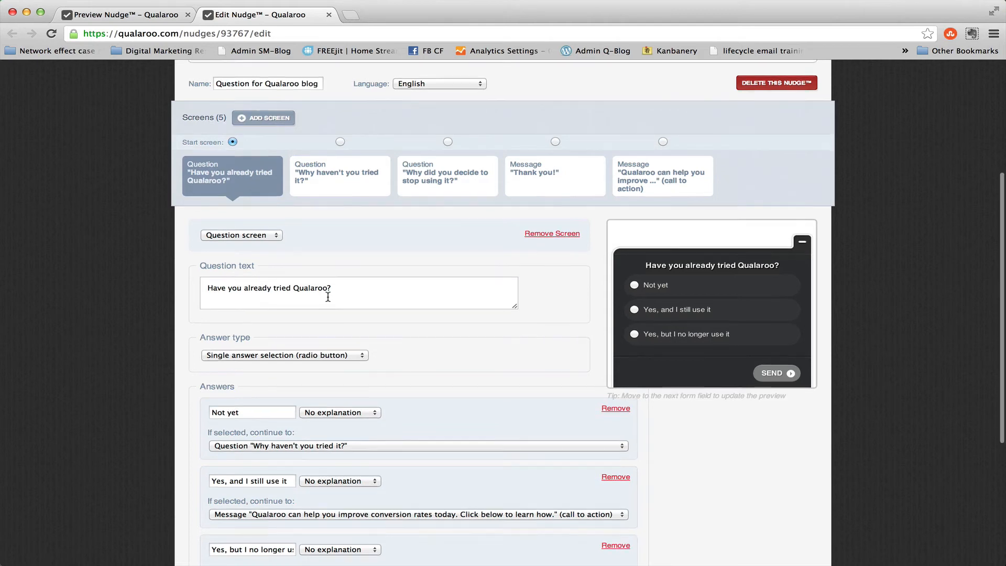
scroll("down", 3)
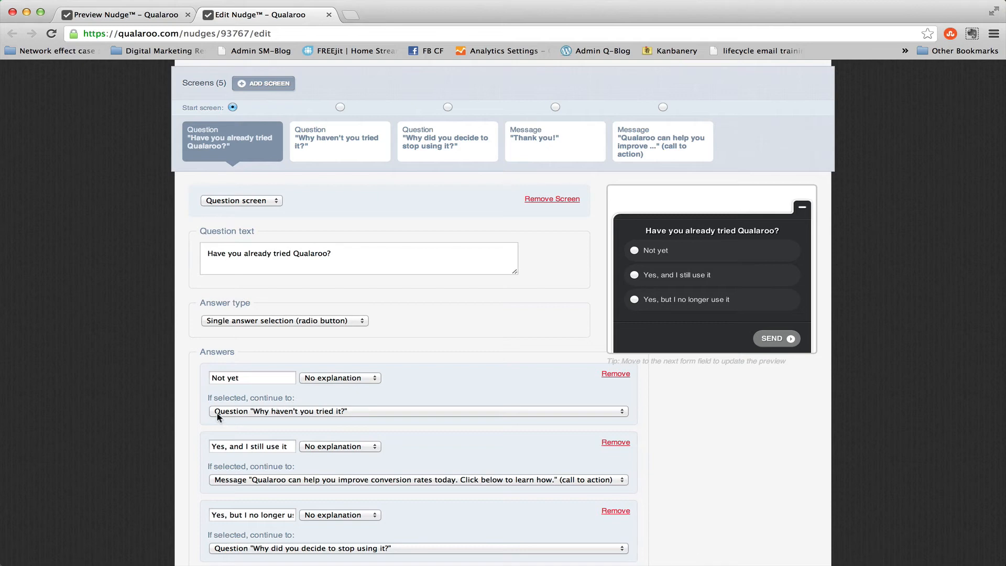
mouse_move(295, 418)
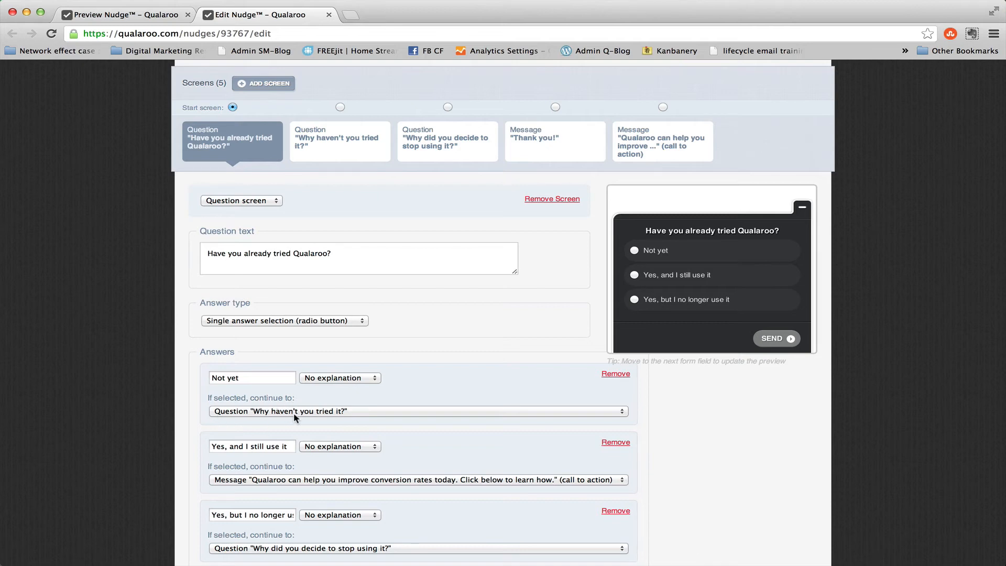
left_click(339, 141)
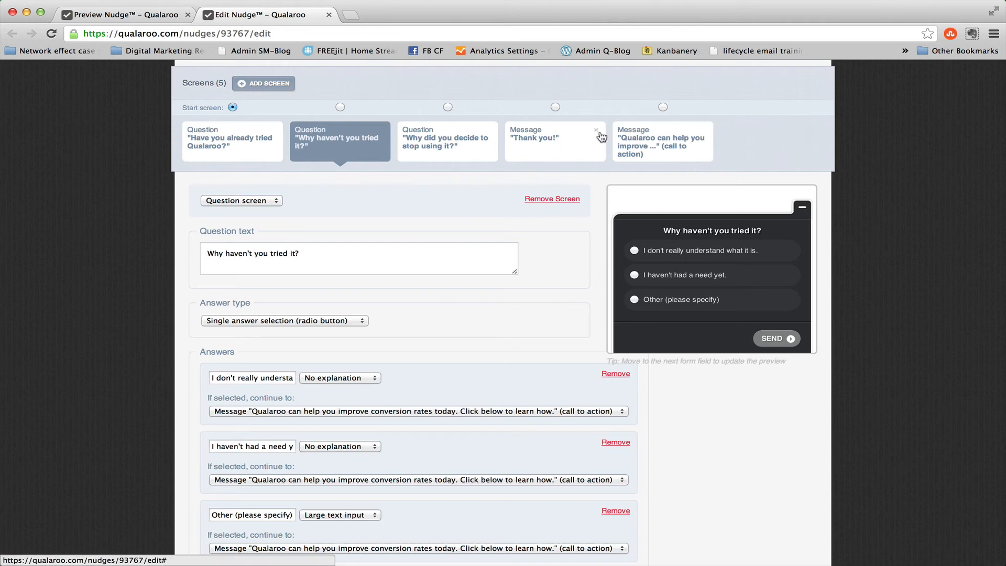
Show the call-to-action screen with 'Improve Conversion Rates' button and get.qualaroo destination URL.
left_click(663, 142)
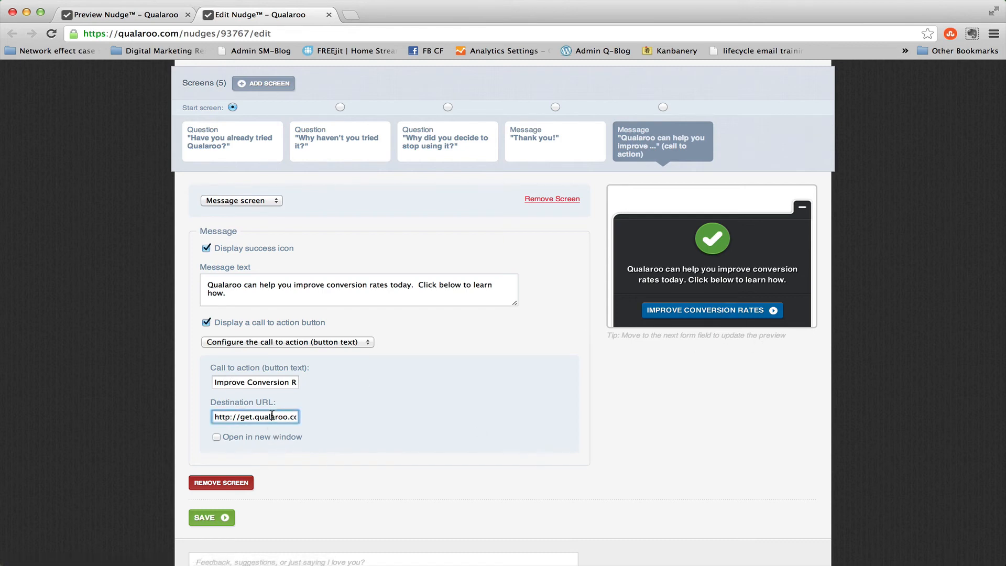
mouse_move(736, 345)
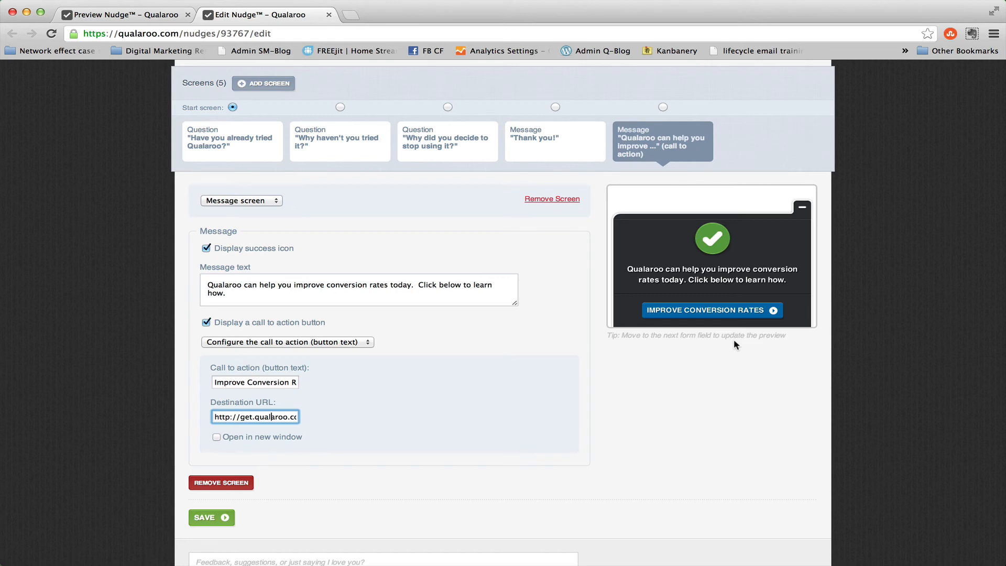
mouse_move(799, 347)
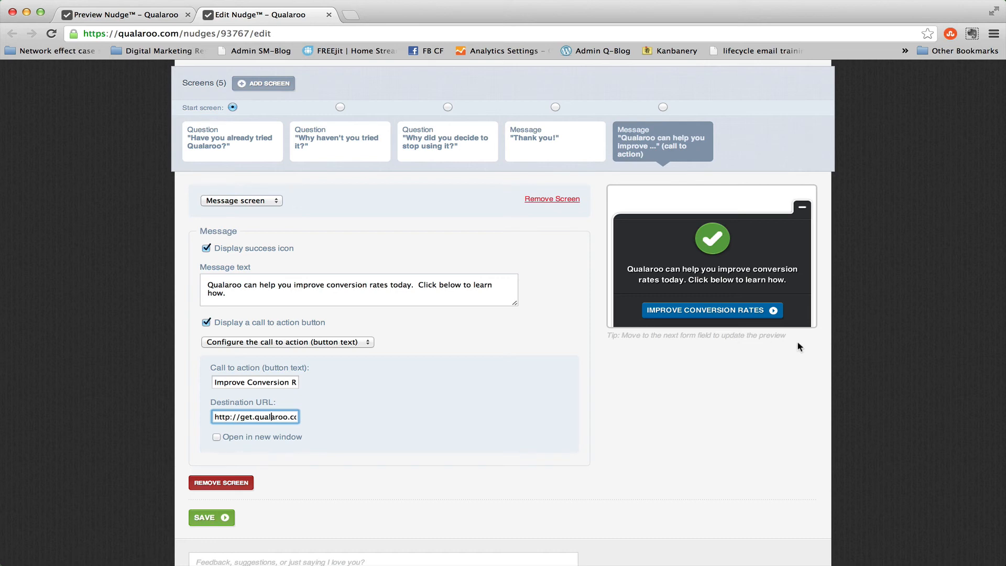